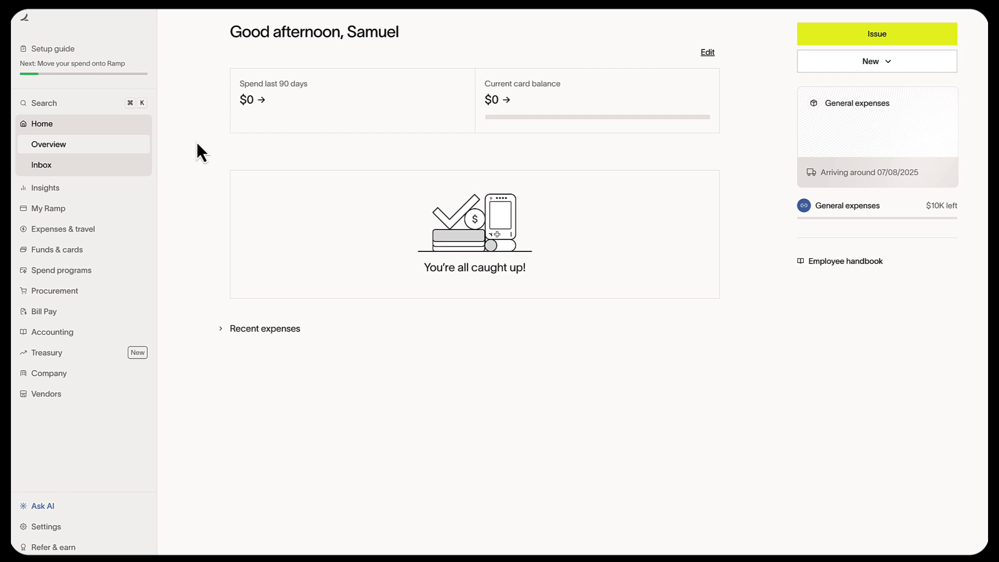
Open the Setup guide showing 0 of 1 product set up and the Cards tasks.
{"action": "left_click", "coordinate": [54, 48]}
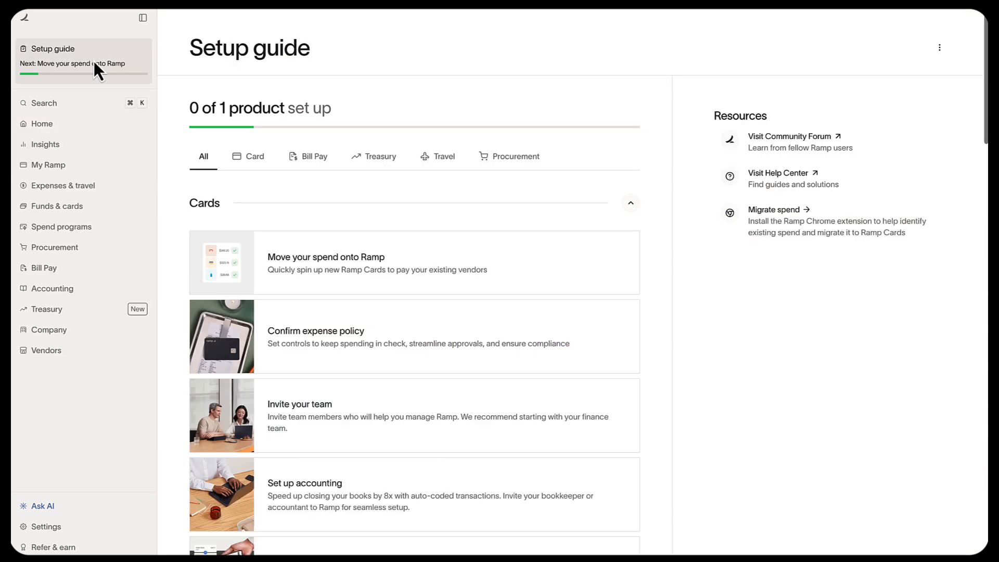
{"action": "mouse_move", "coordinate": [245, 86]}
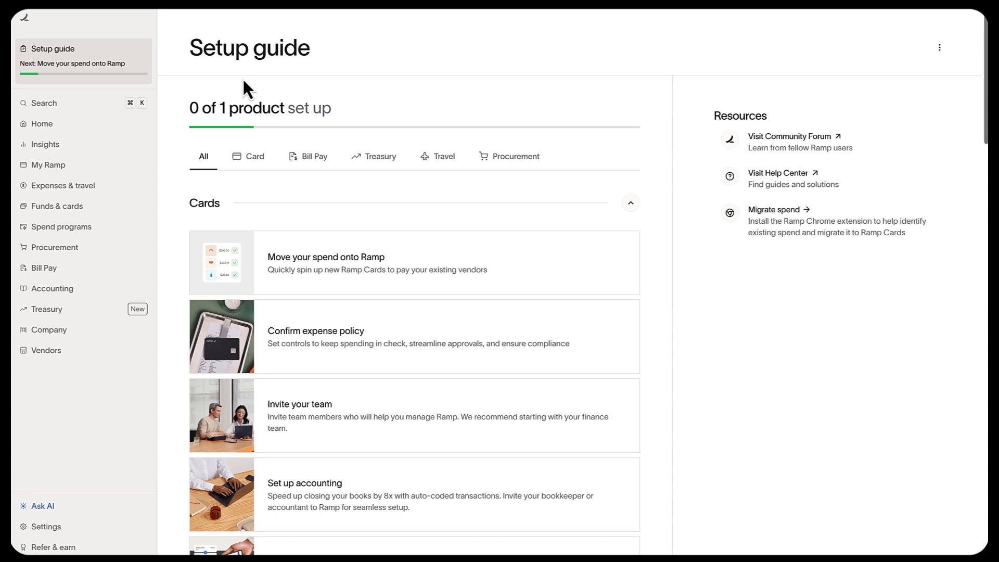
{"action": "mouse_move", "coordinate": [360, 101]}
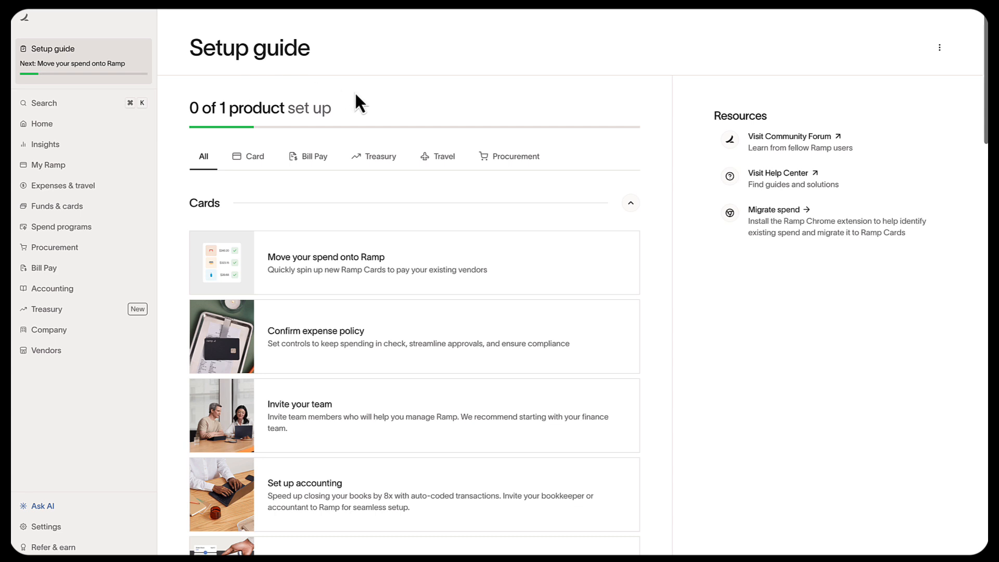
{"action": "scroll", "scroll_direction": "down", "scroll_amount": 3}
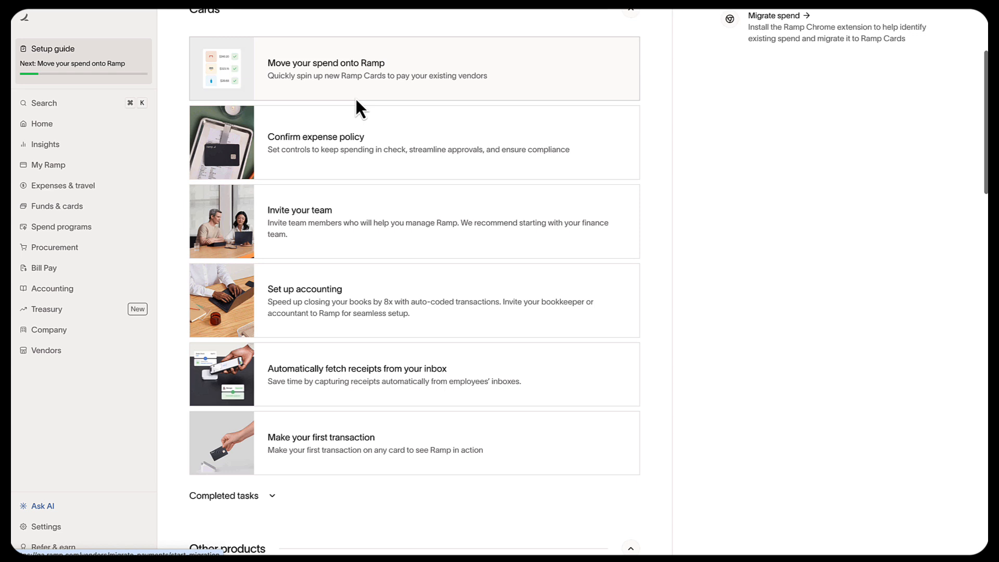
{"action": "scroll", "scroll_direction": "down", "scroll_amount": 3}
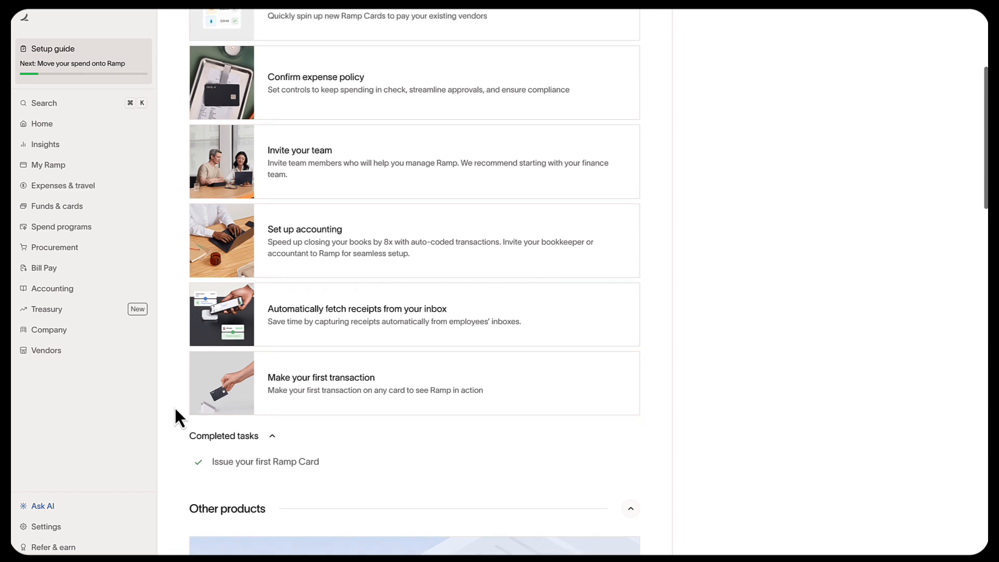
{"action": "scroll", "scroll_direction": "up", "scroll_amount": 3}
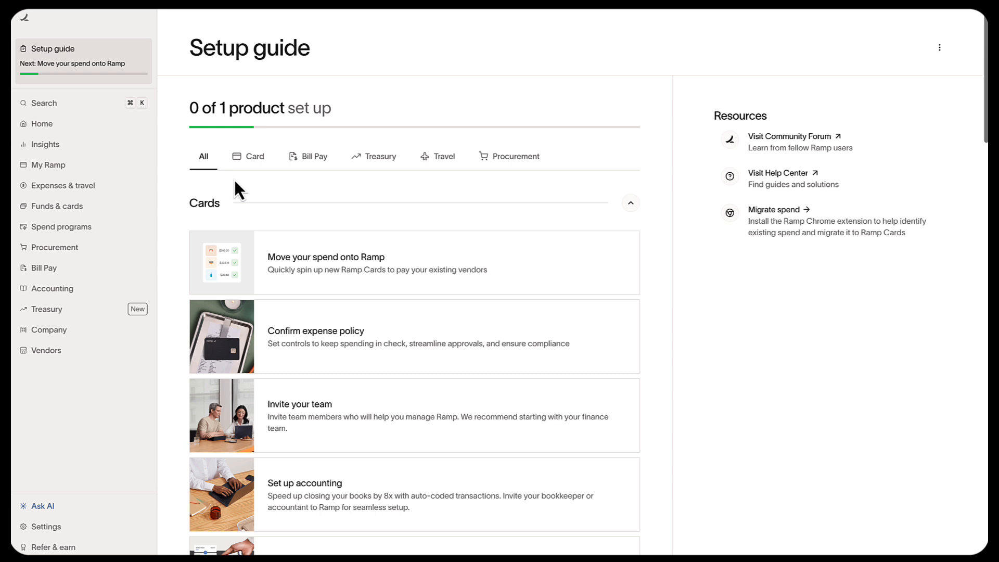
{"action": "mouse_move", "coordinate": [248, 199]}
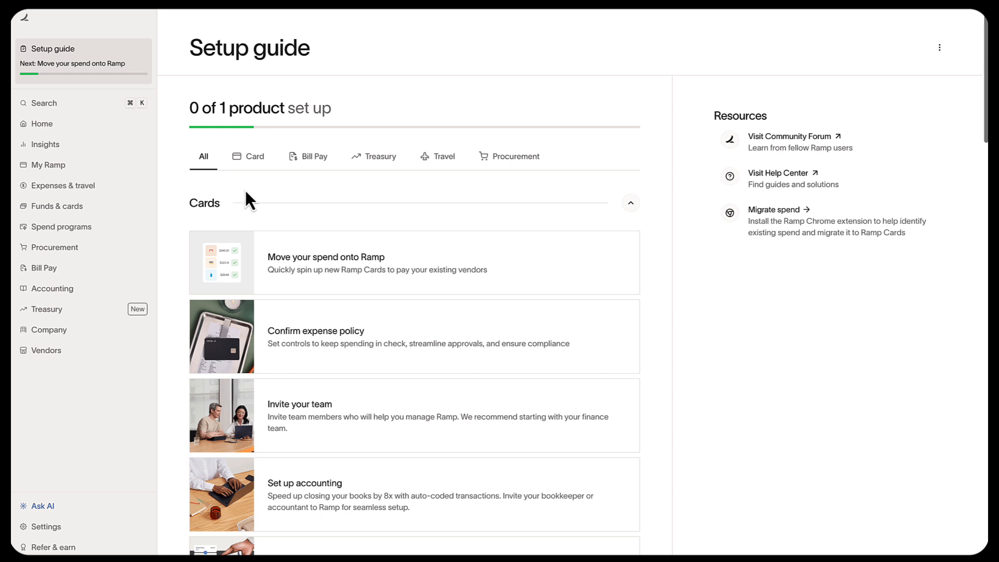
Browse the Bill Pay, Treasury and Travel overviews, ending on Travel, and peek at the help menu.
{"action": "left_click", "coordinate": [314, 156]}
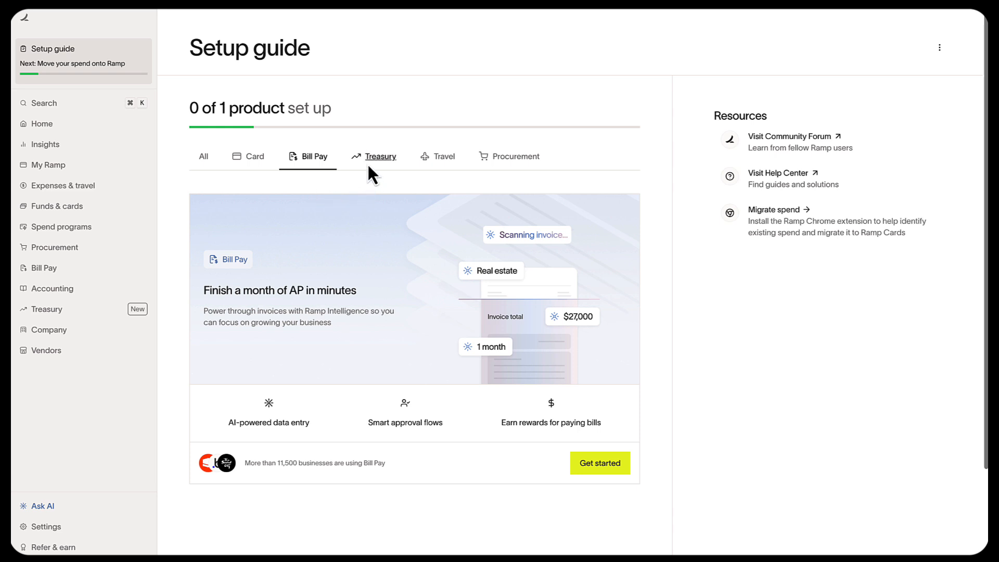
{"action": "left_click", "coordinate": [381, 156]}
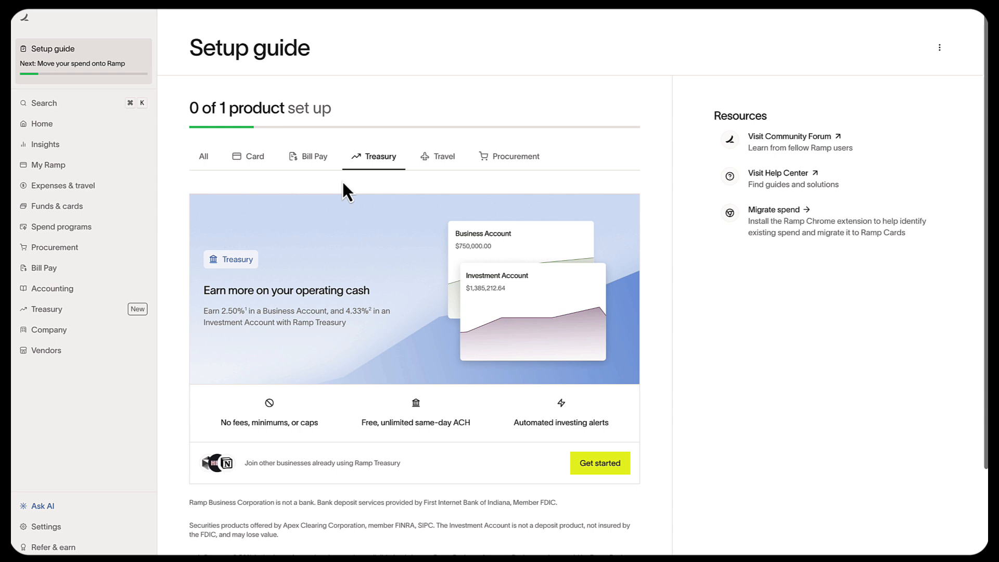
{"action": "left_click", "coordinate": [443, 156]}
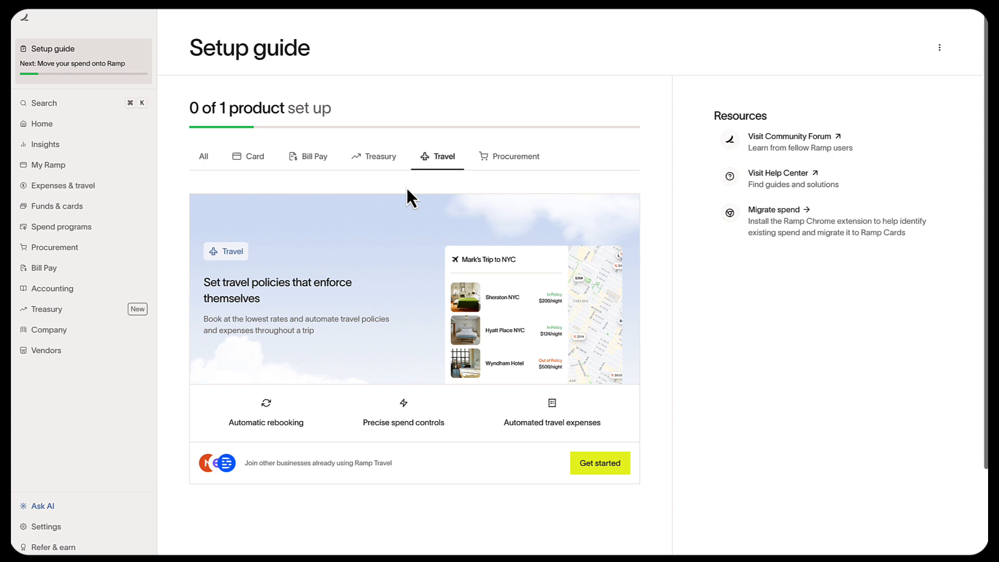
{"action": "left_click", "coordinate": [939, 48]}
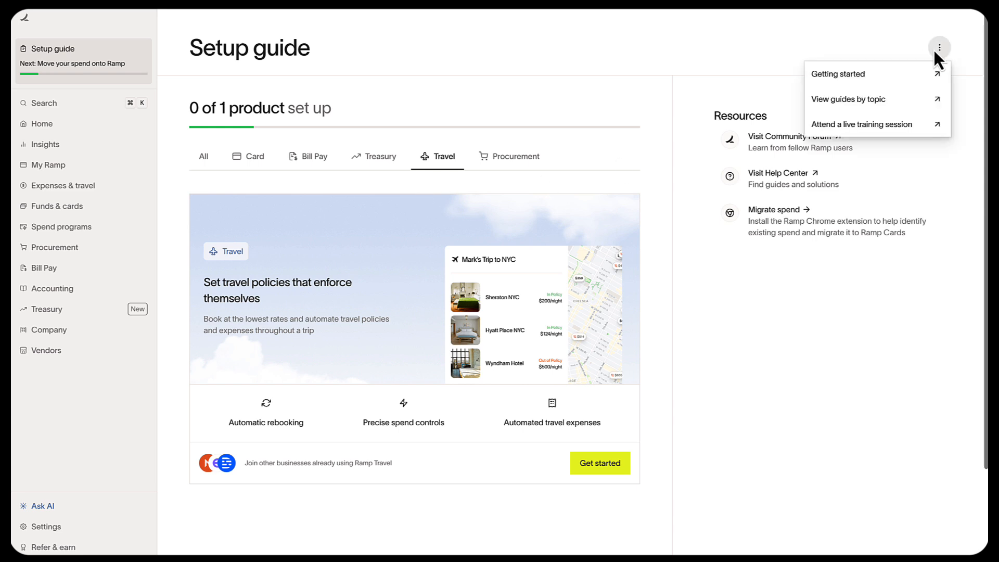
{"action": "left_click", "coordinate": [862, 124]}
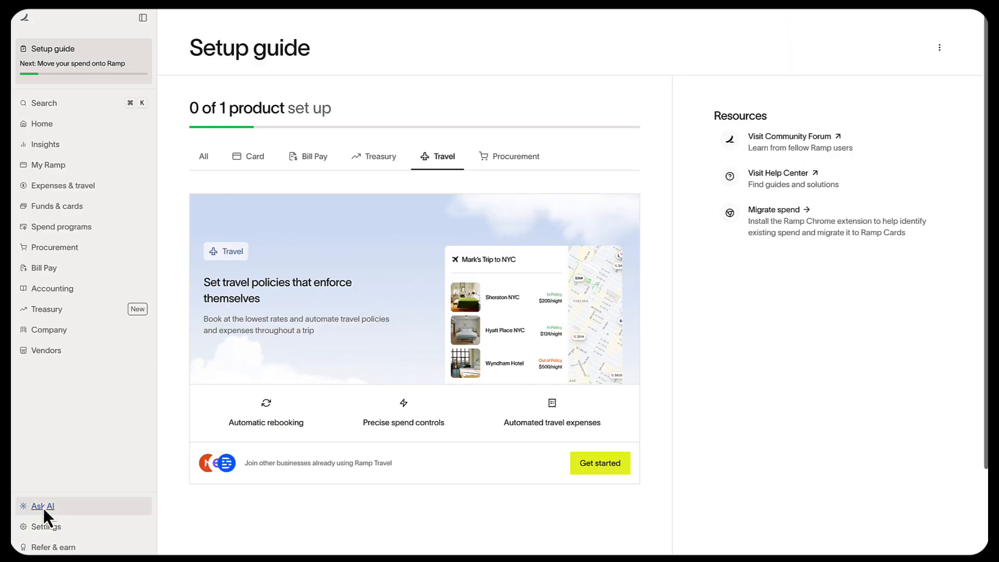
Open and close the Ask AI chat, then go to the Ramp Help Center page.
{"action": "left_click", "coordinate": [43, 506]}
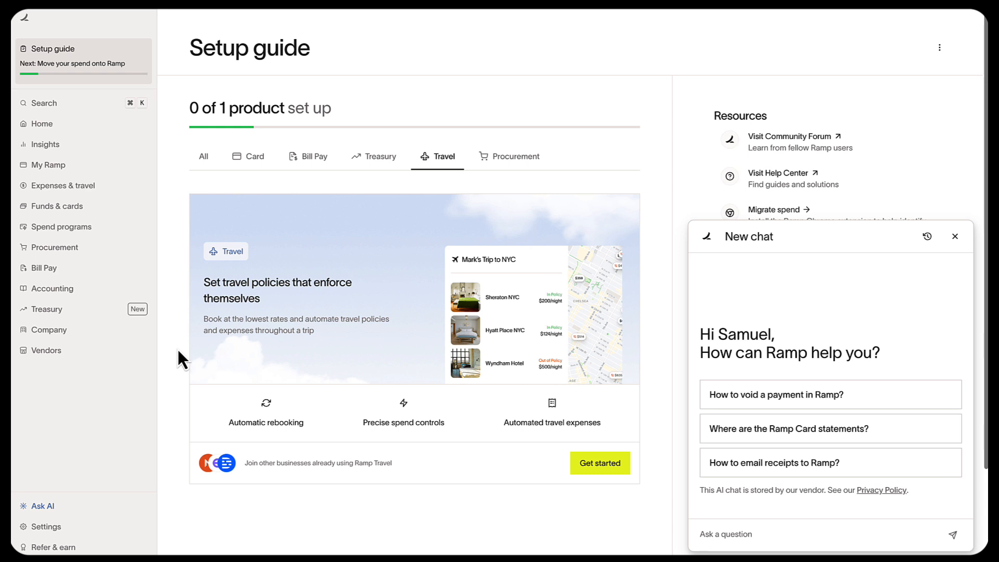
{"action": "mouse_move", "coordinate": [231, 335]}
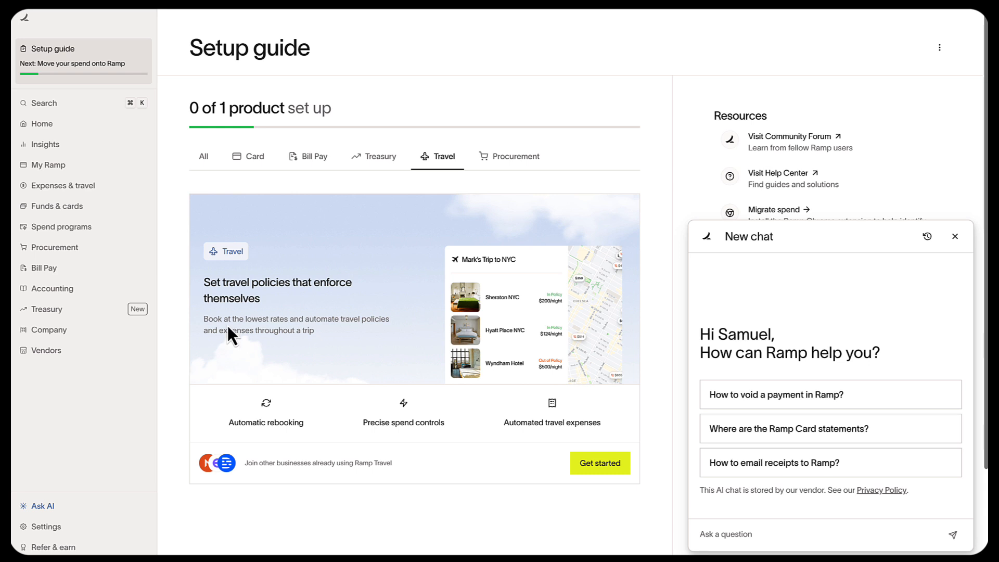
{"action": "left_click", "coordinate": [954, 236]}
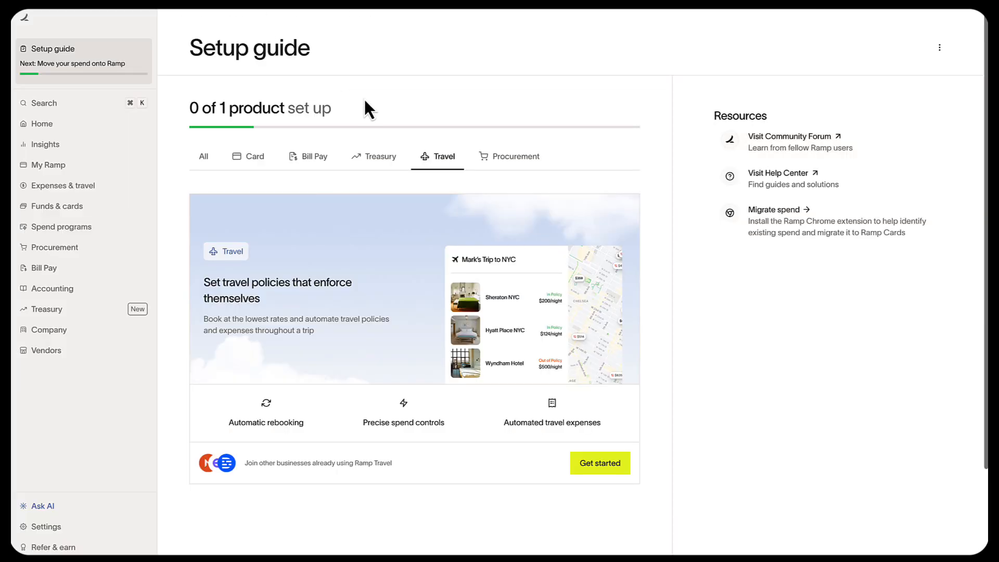
{"action": "left_click", "coordinate": [779, 173]}
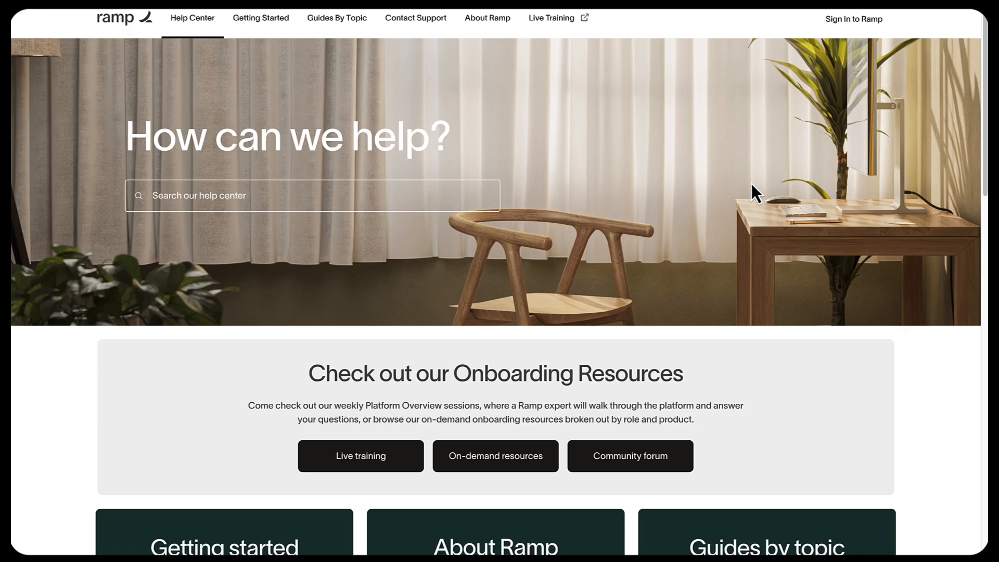
{"action": "mouse_move", "coordinate": [545, 176]}
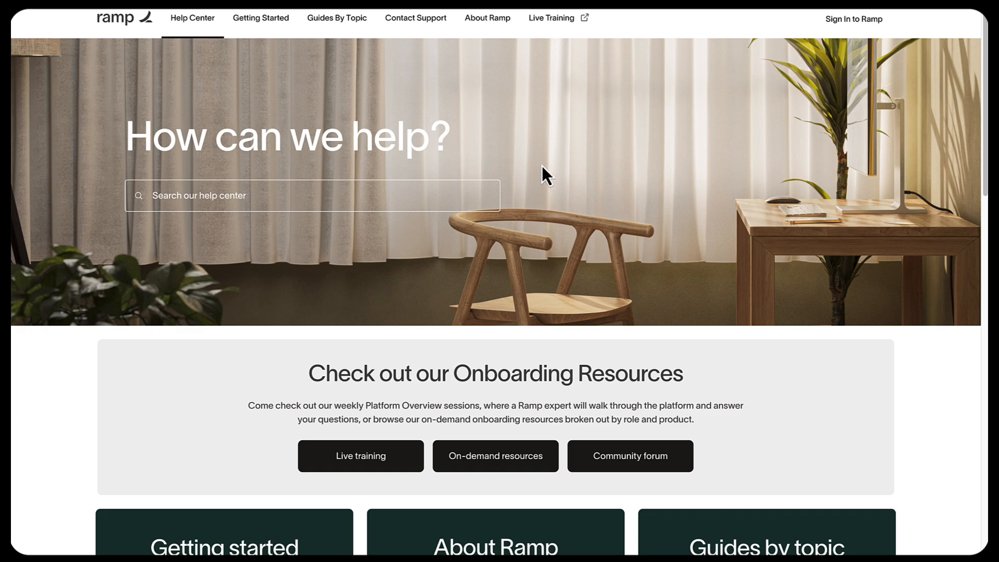